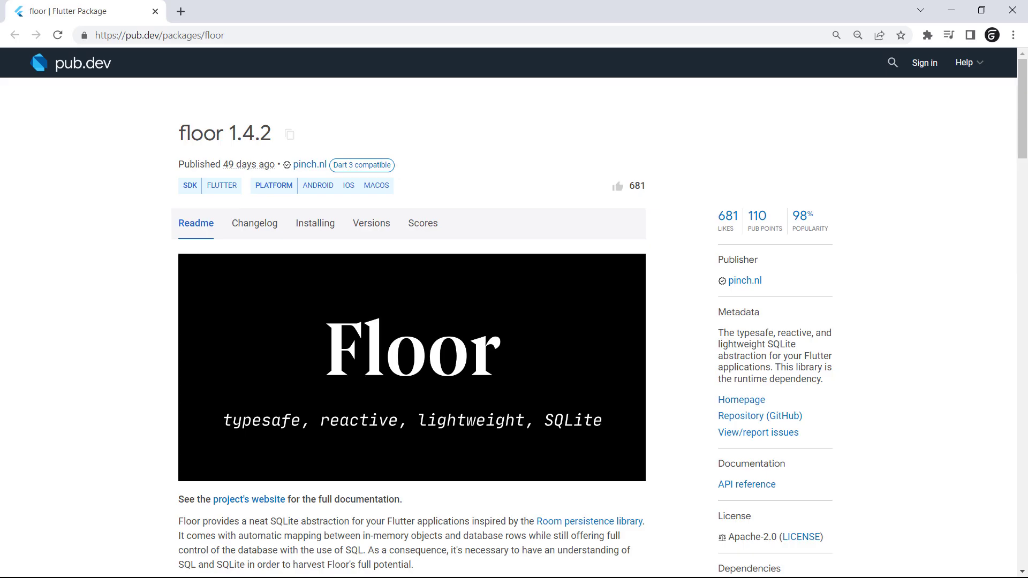
Step: Scroll through the floor 1.4.2 package readme on pub.dev
scroll("down", 3)
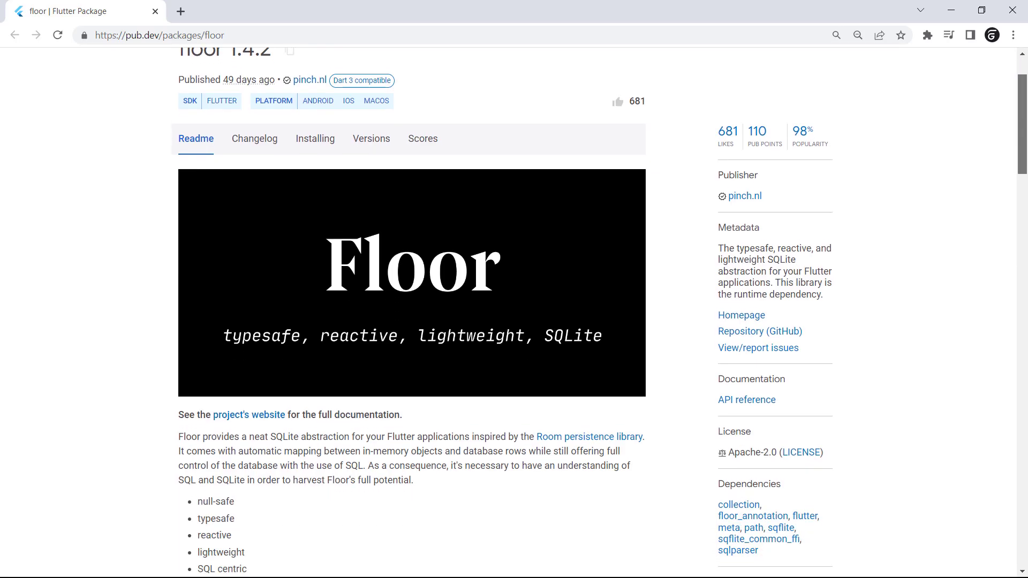
scroll("down", 3)
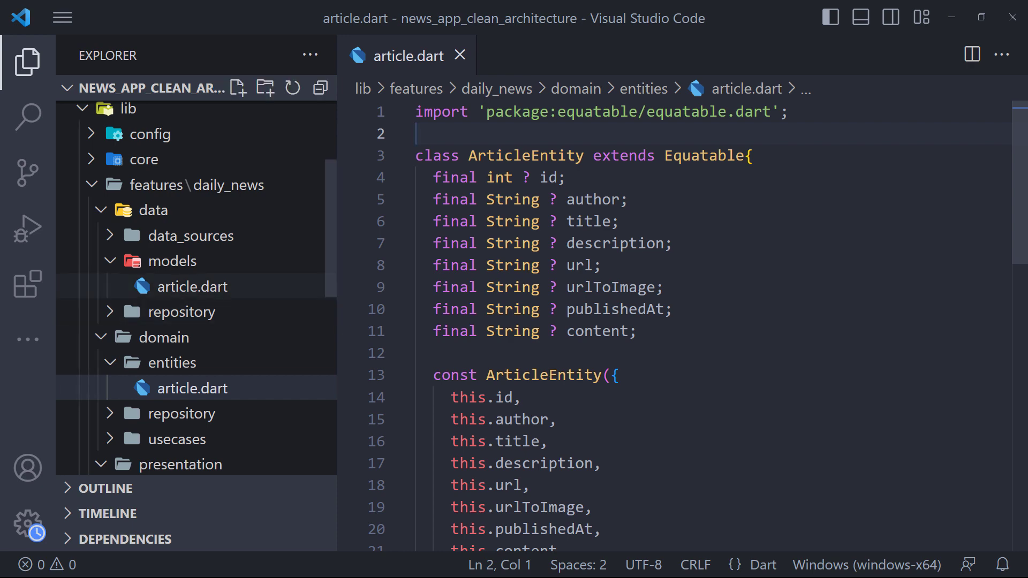
left_click(193, 286)
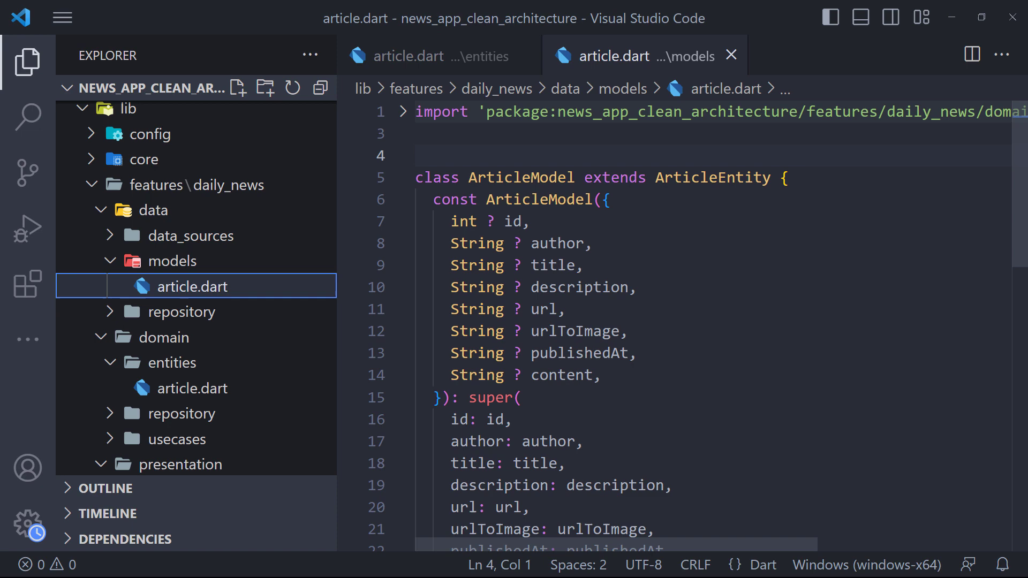
left_click(459, 156)
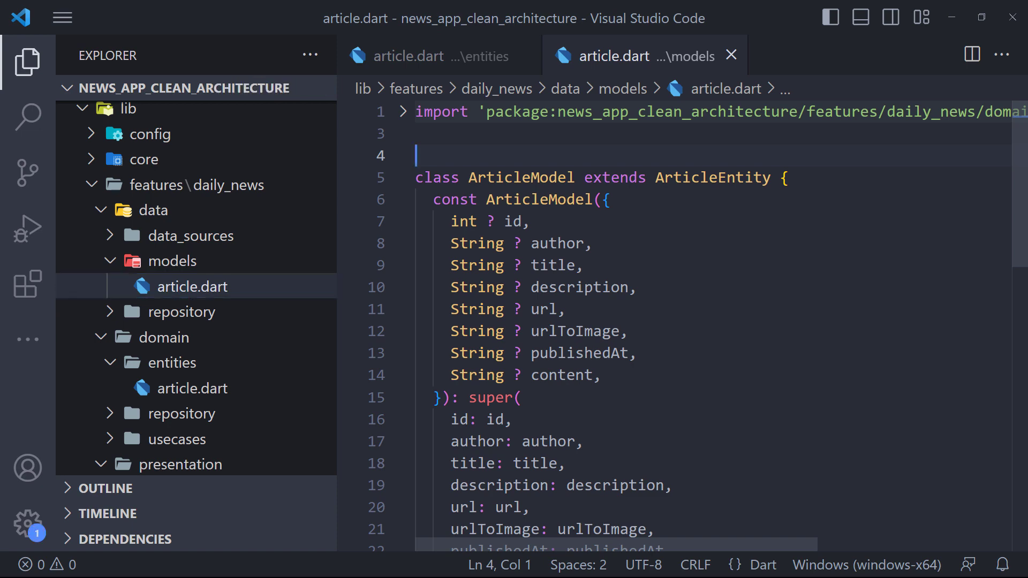
type("@Entity(tableName: '")
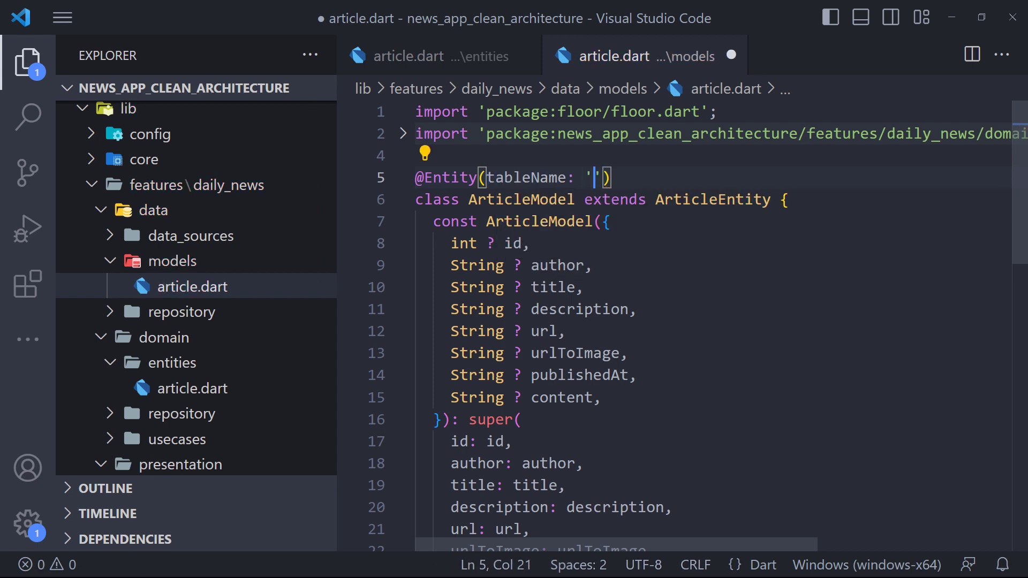
type("article',")
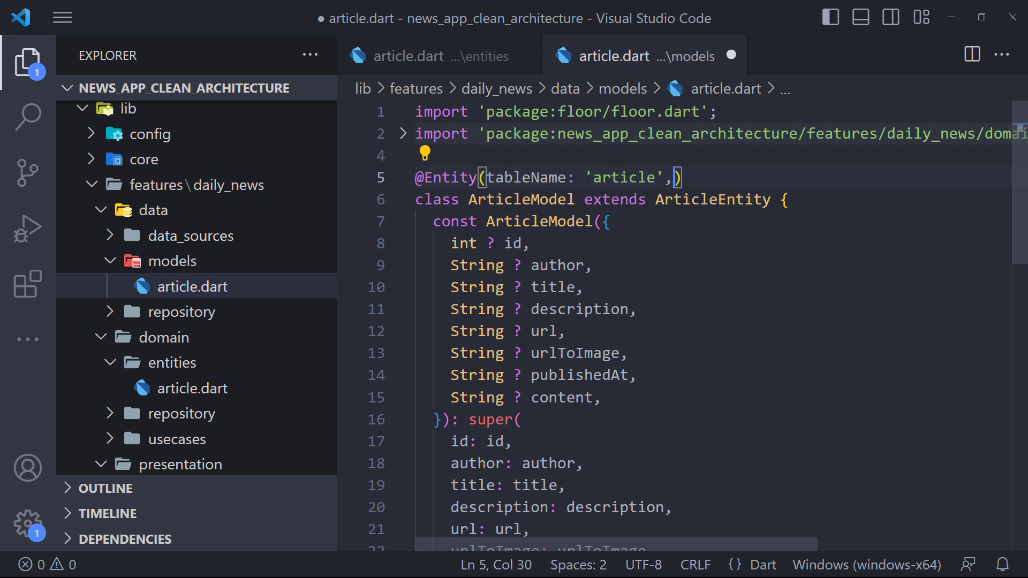
type("primaryKeys:")
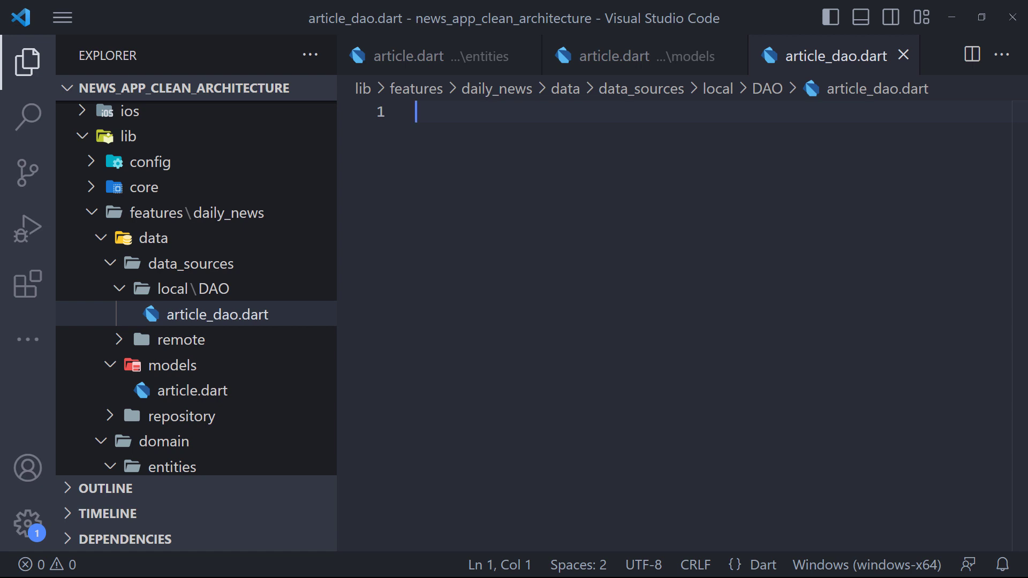
Step: Define abstract ArticleDao with insertArticle and deleteArticle(ArticleModel articleModel) methods
type("abstract class ArticleDao {")
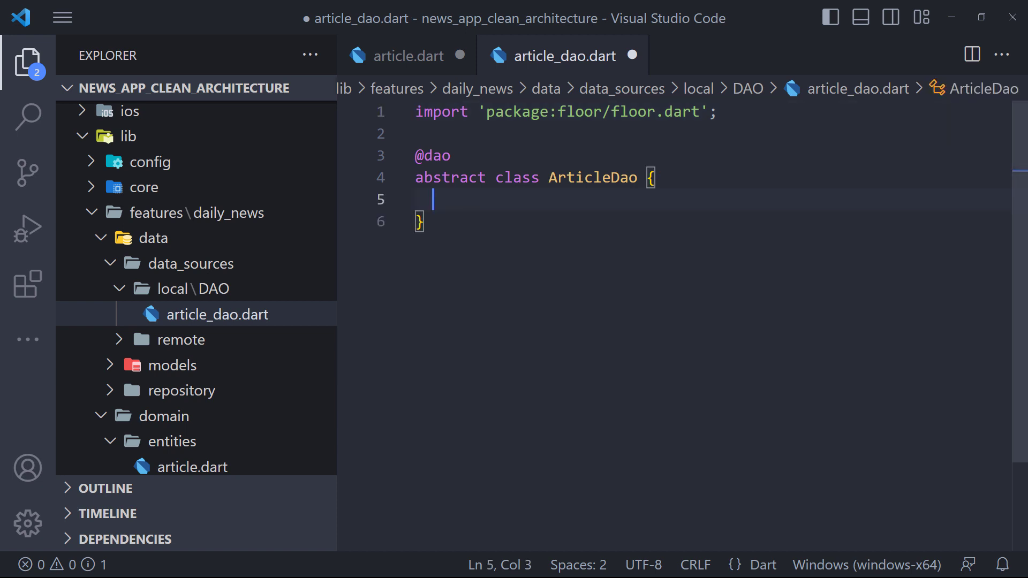
type("Future<void> insertArticle(Article)")
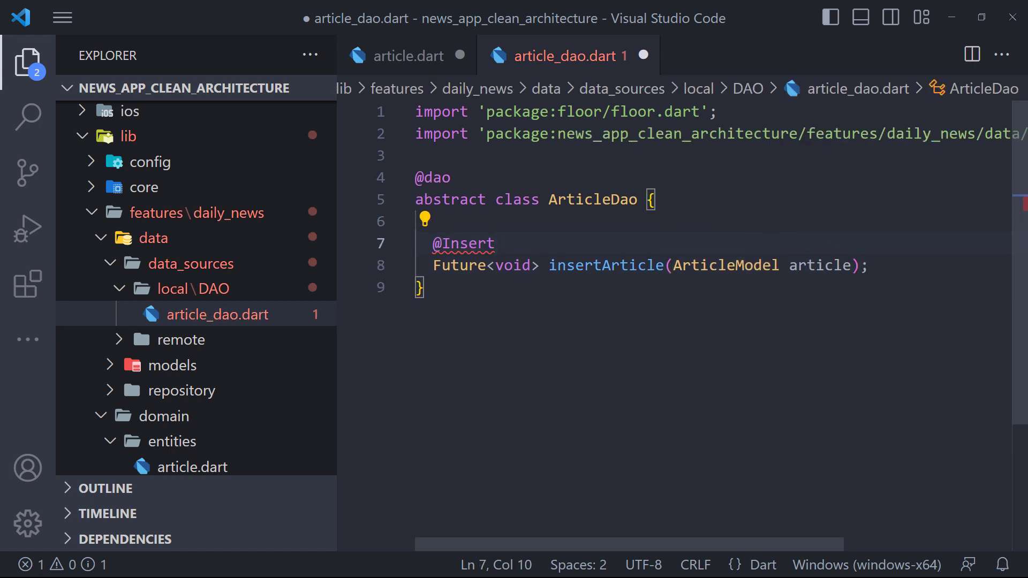
type("()")
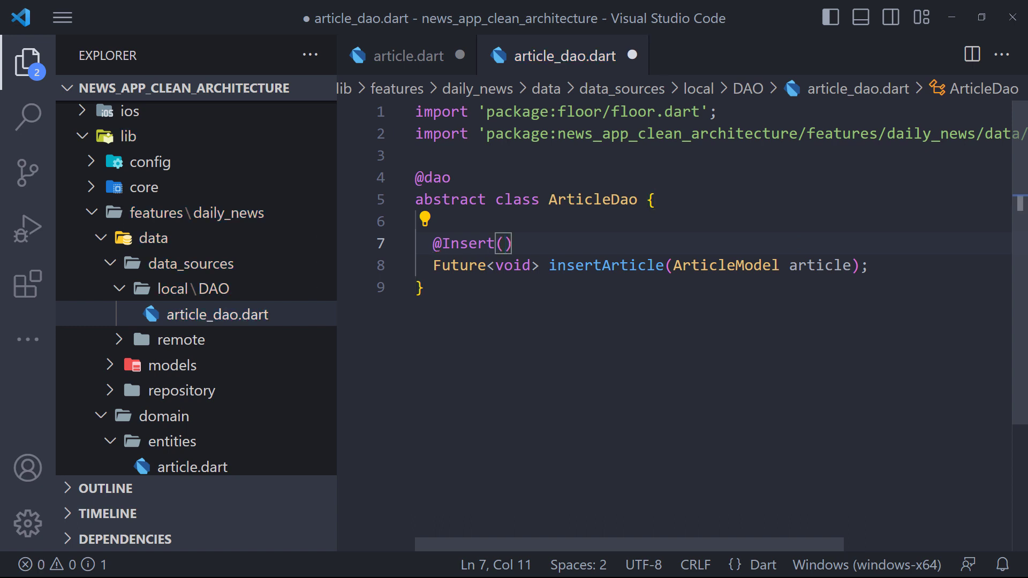
key("enter")
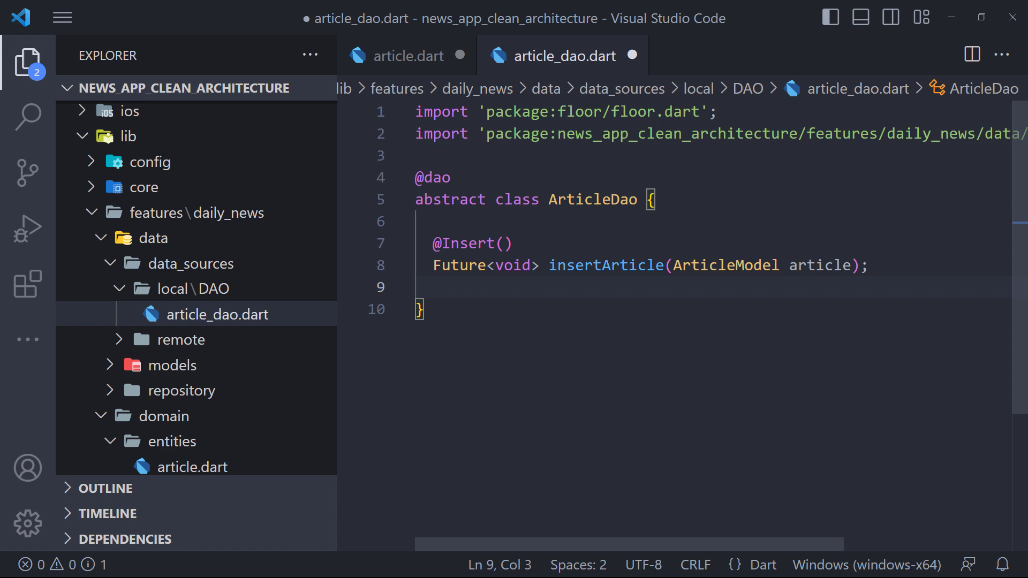
type("Future<void> deleteArticle")
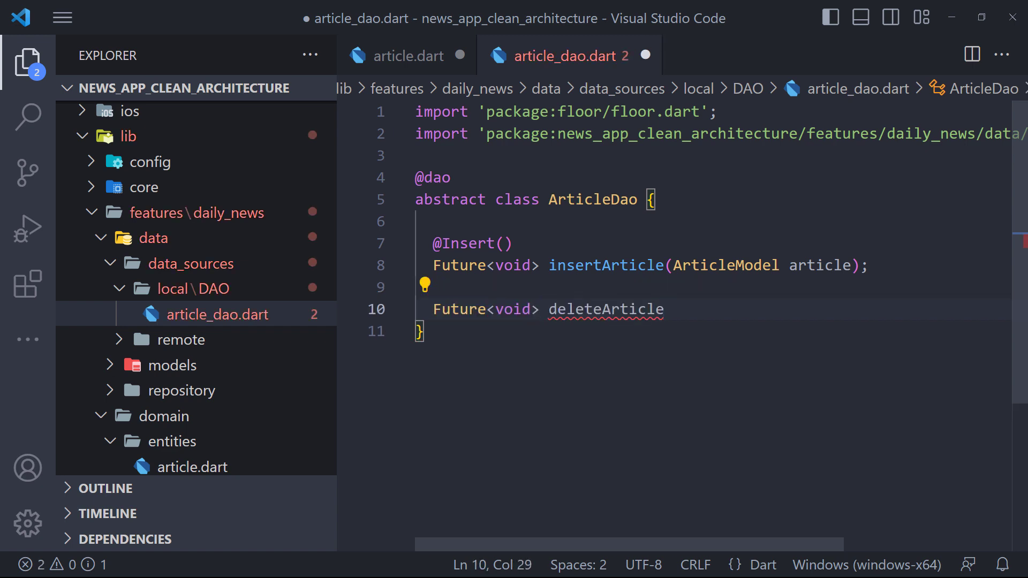
type("(ArticleModel articleModel);")
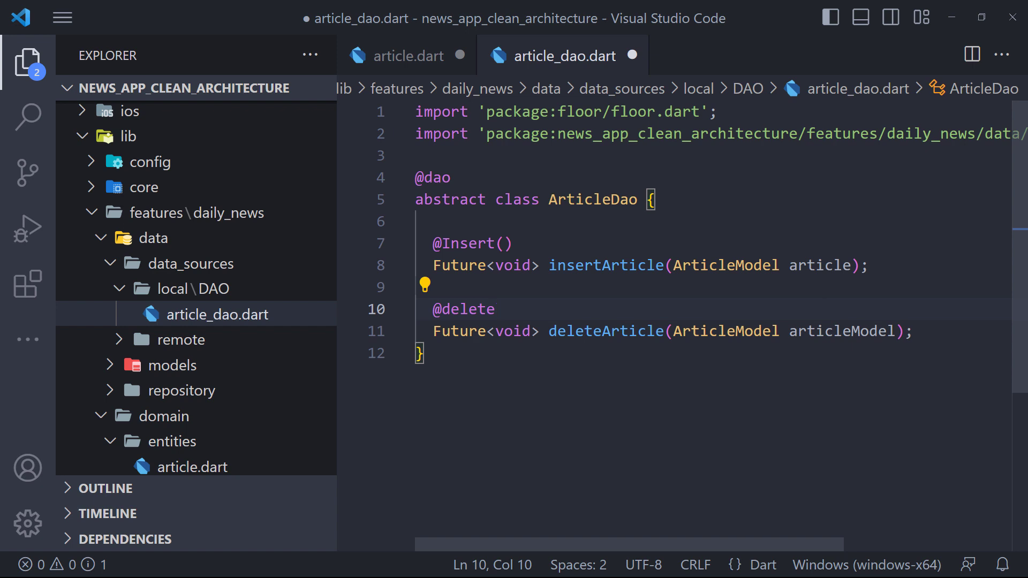
type("Future<List<Article")
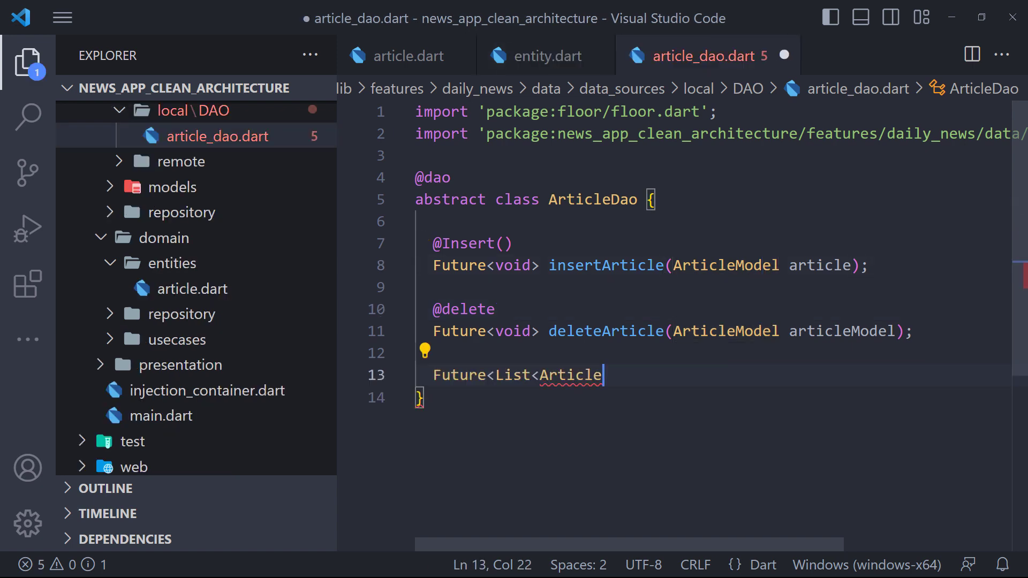
type("Model")
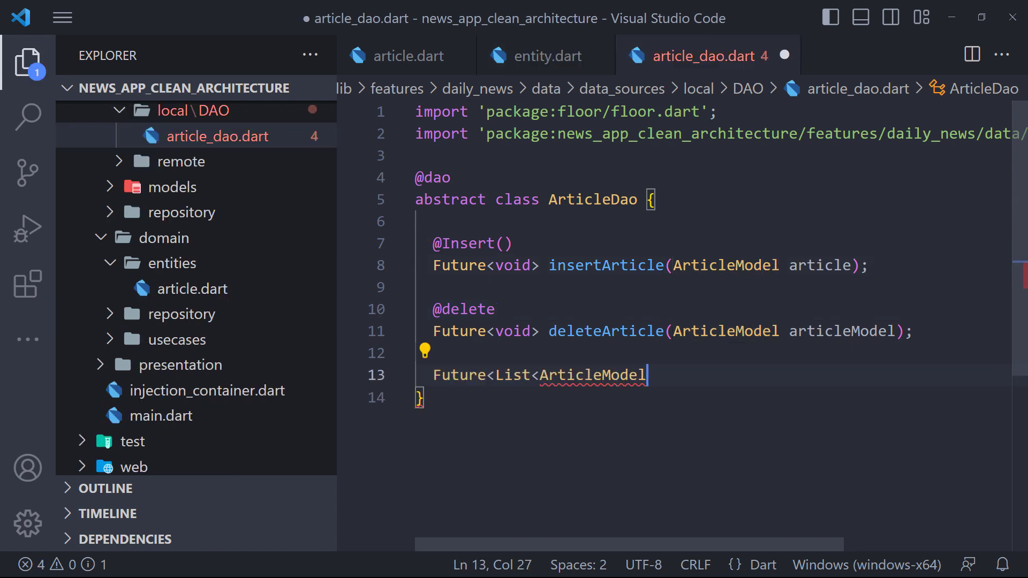
type(">> getArticles()")
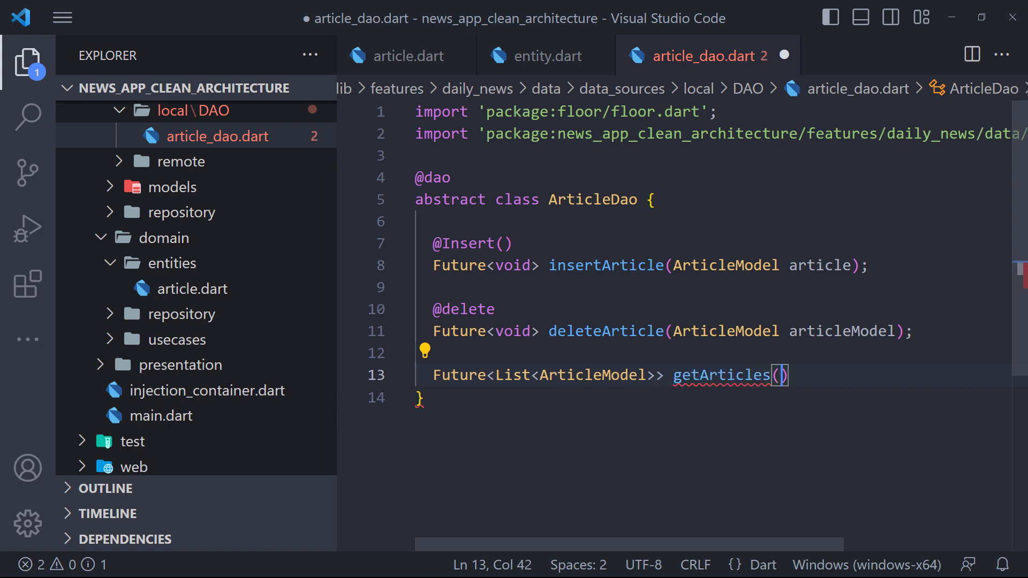
type(";")
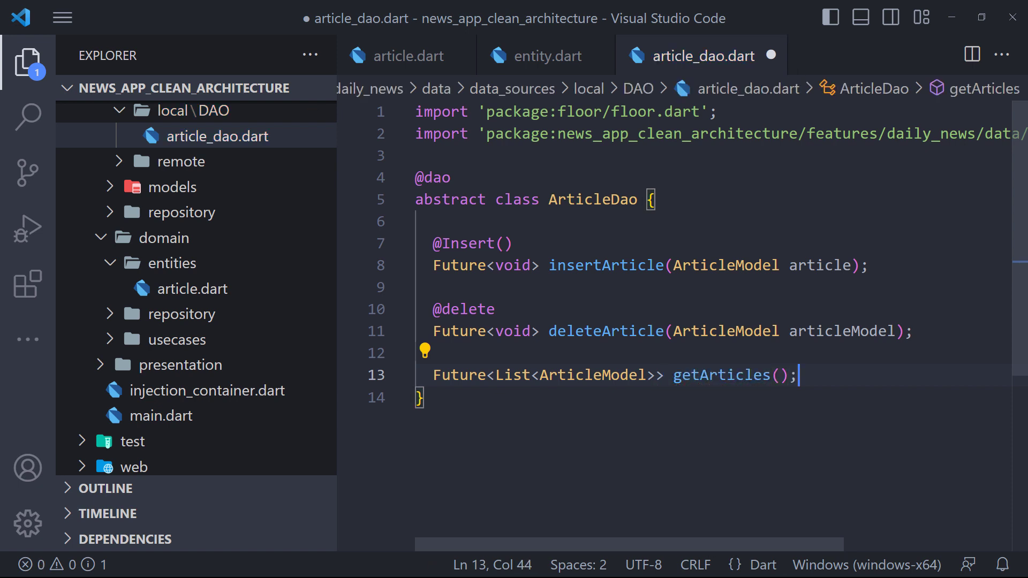
type("@Query(value)")
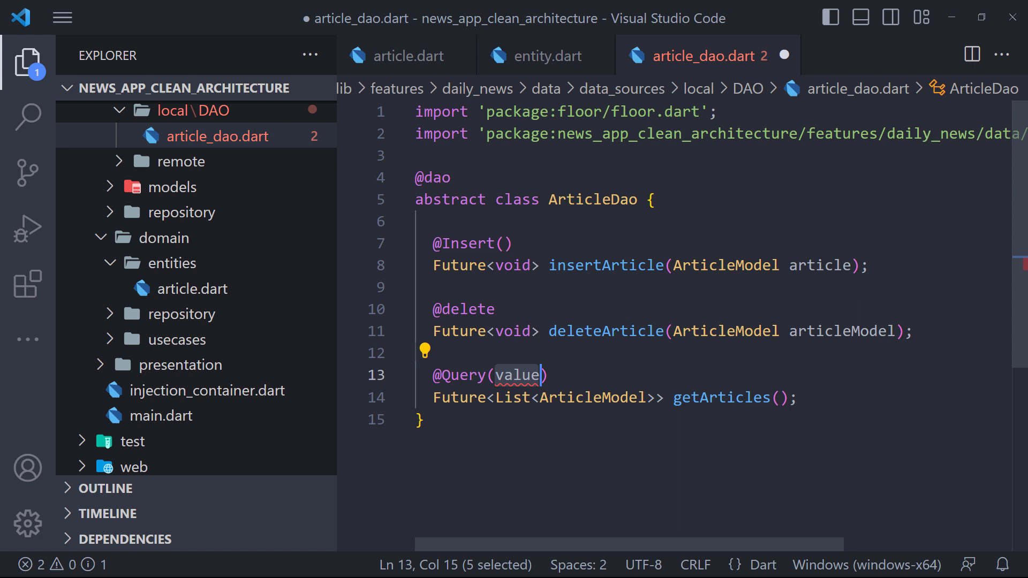
type("'SELECT * FROM article'")
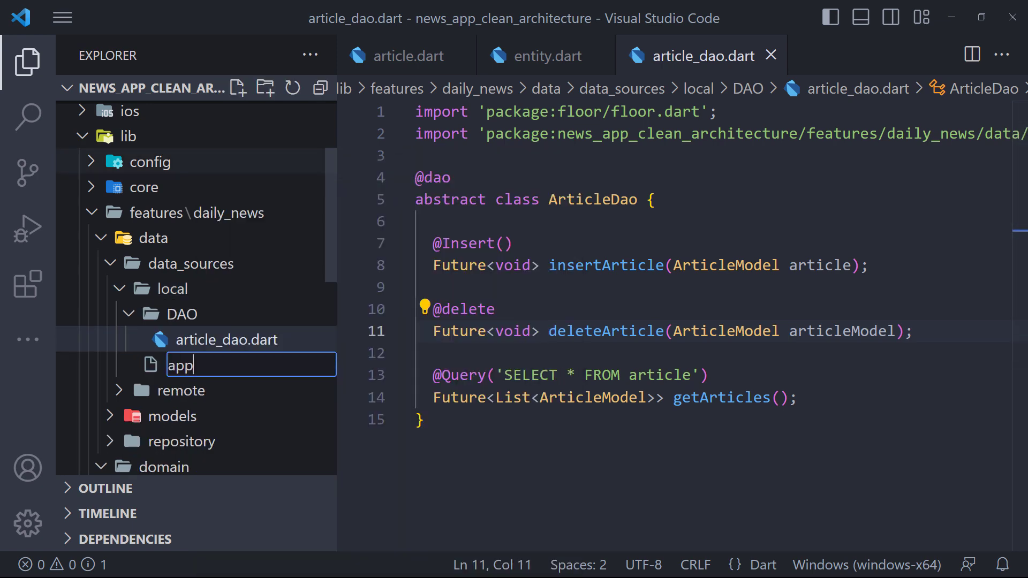
type("_database.")
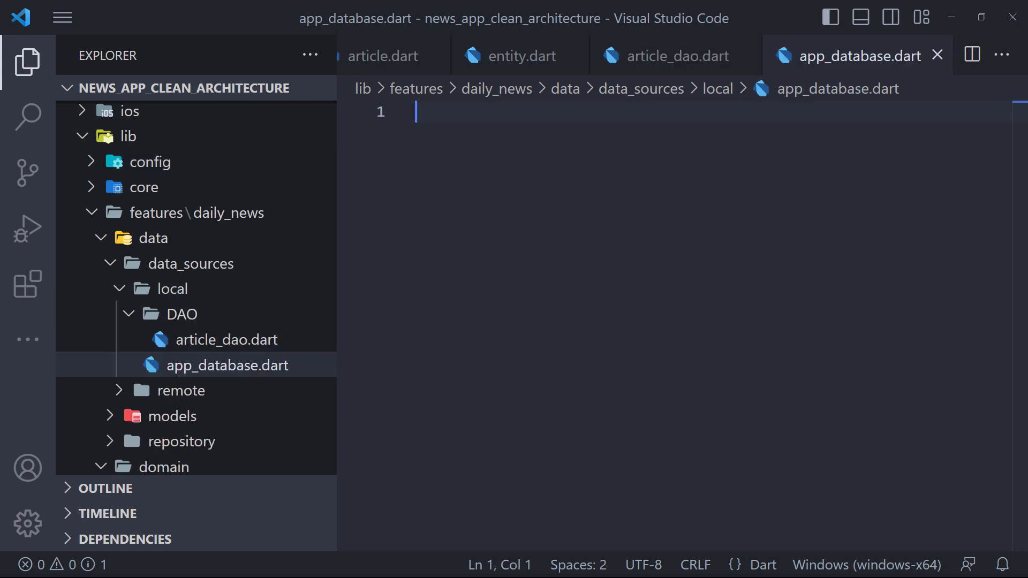
type("abstract class AppDatabase extends FloorDatabase {")
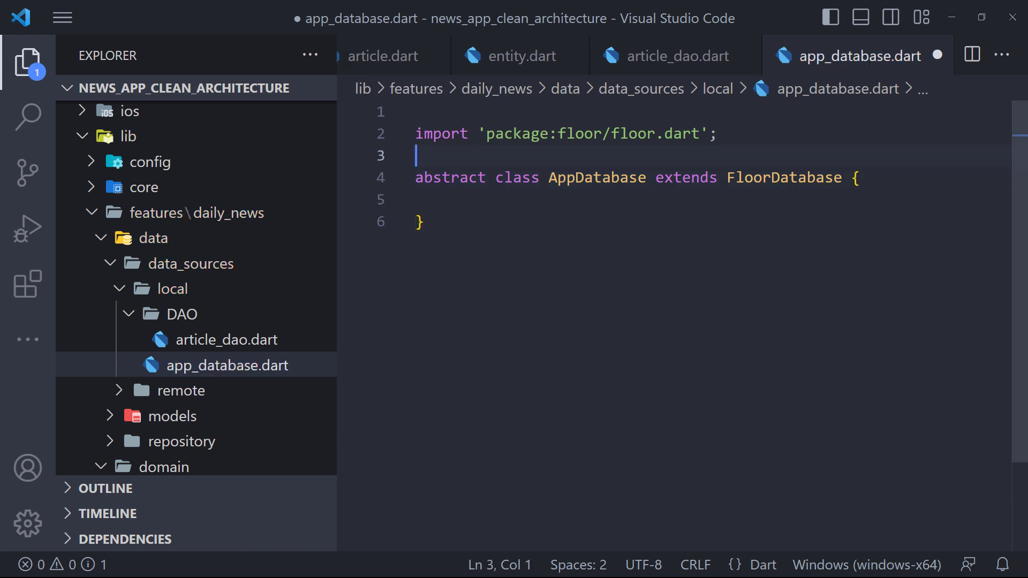
type("@Database(version: , entities: entities)")
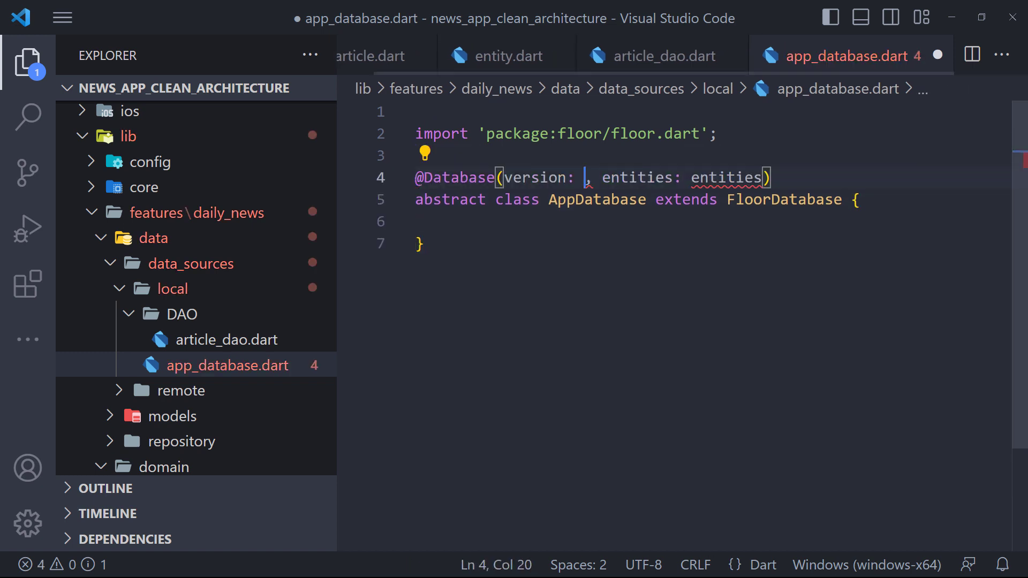
type("1, entities: [ArticleModel]")
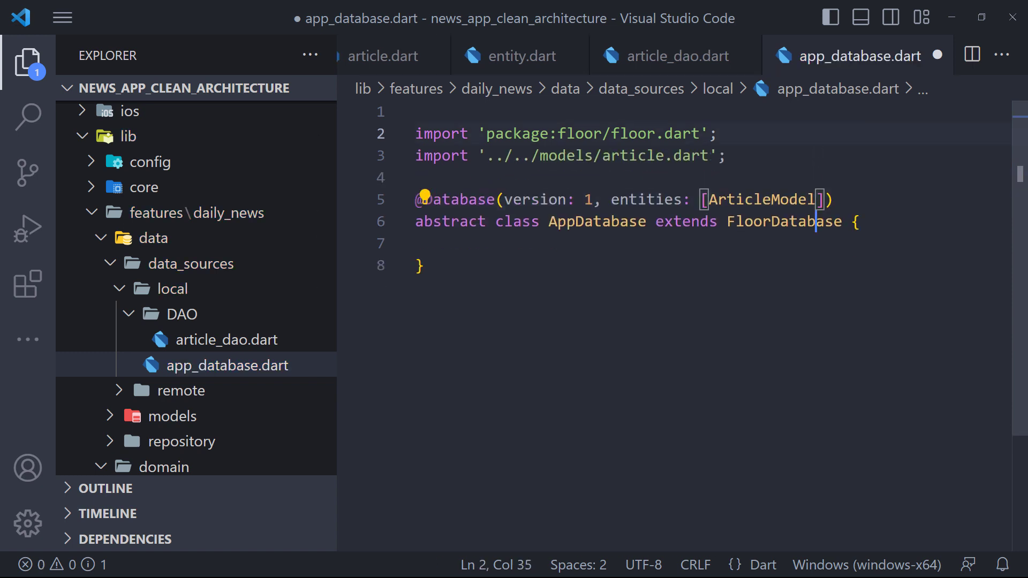
type("ArticleDao get")
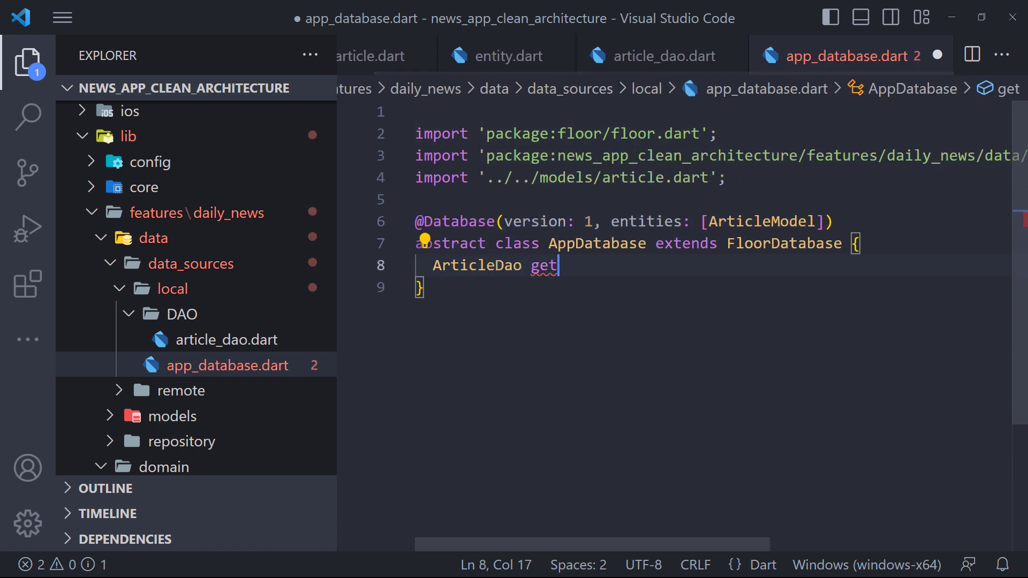
type("articleDAO;")
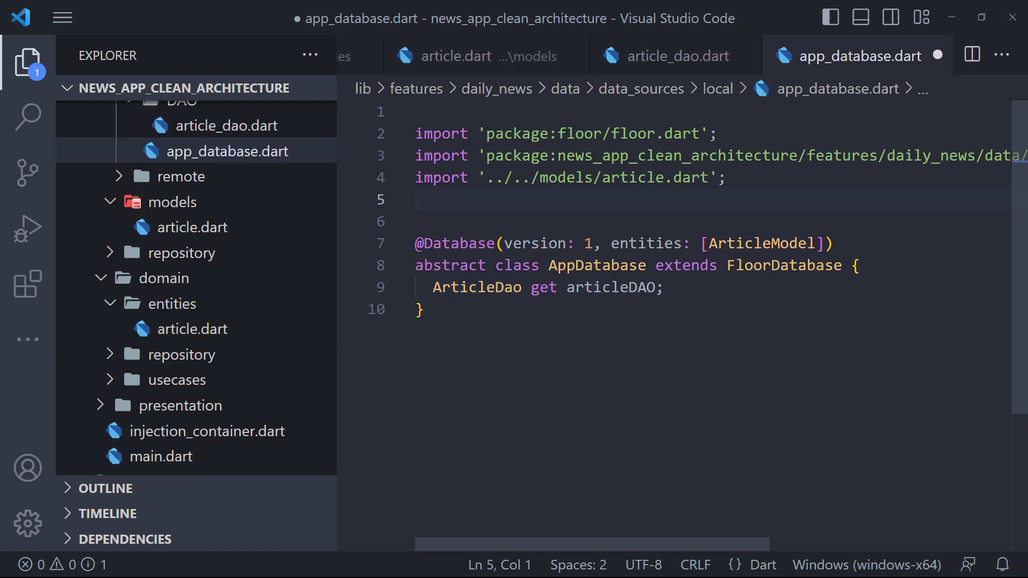
Step: Run build_runner in a new terminal and import sqflite as sqflite into app_database.dart
left_click(62, 17)
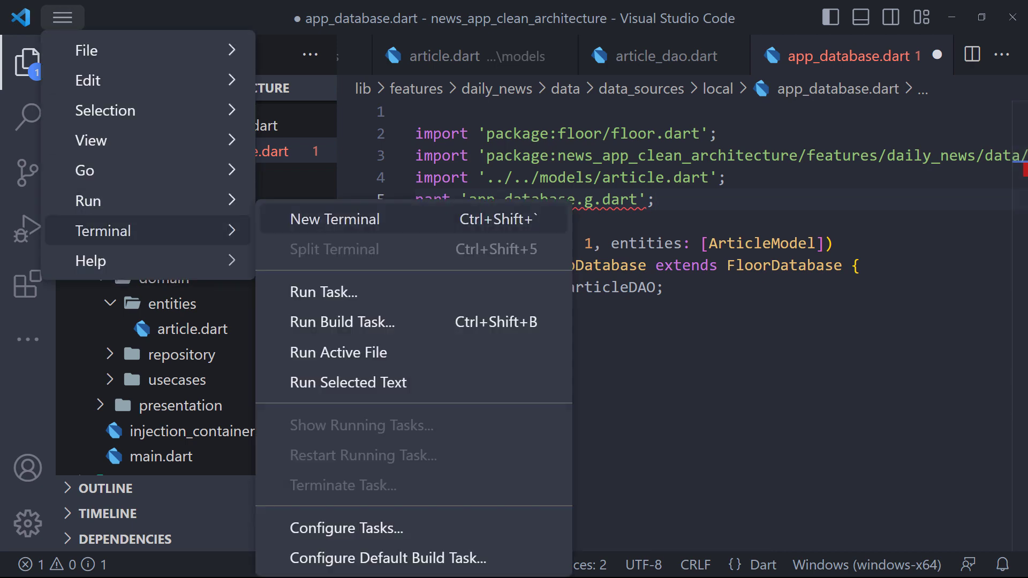
left_click(334, 218)
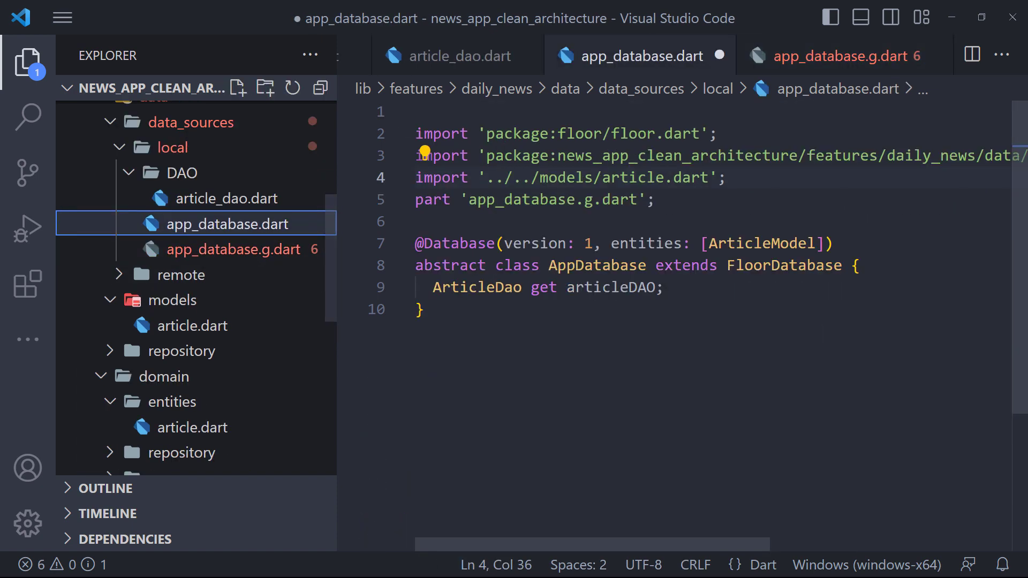
type("import 'package:sqflite/sqflite.dart' as sqflite;")
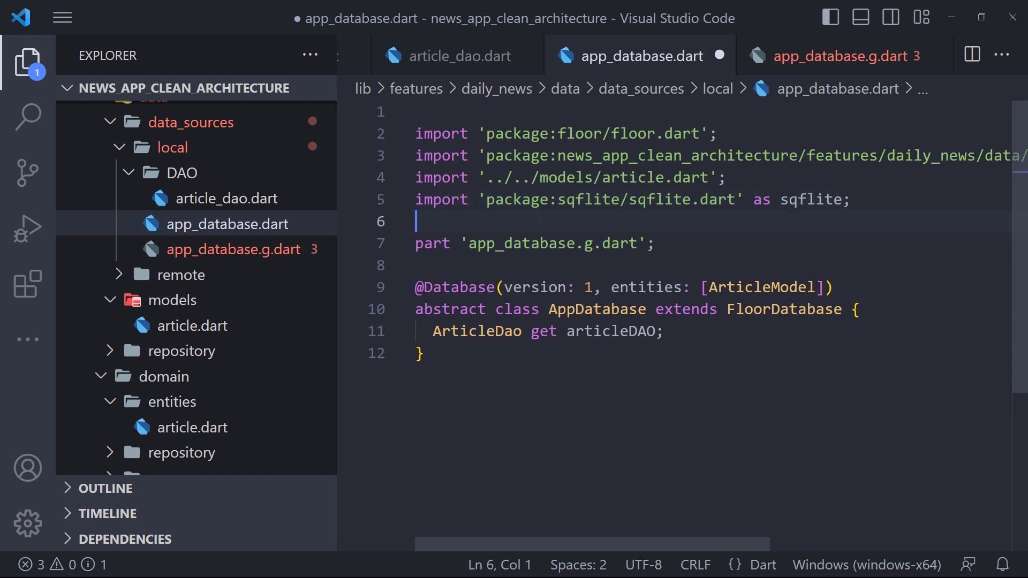
left_click(210, 287)
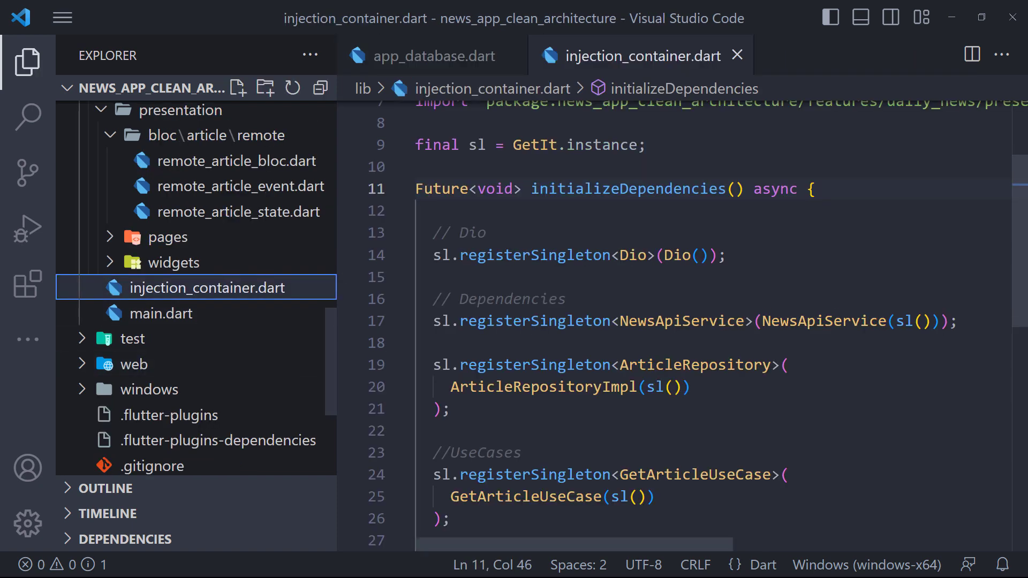
Step: Build $FloorAppDatabase from 'app_database.db' in initializeDependencies and register the AppDatabase singleton
key("enter")
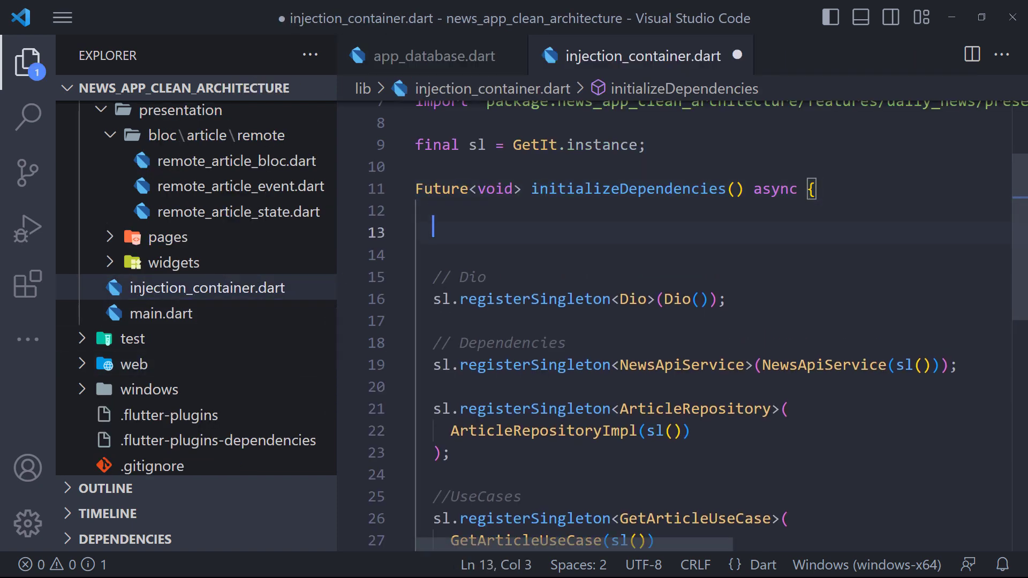
type("final database = await $FloorAppDatabase.databaseBuilder('app_database.db').build();")
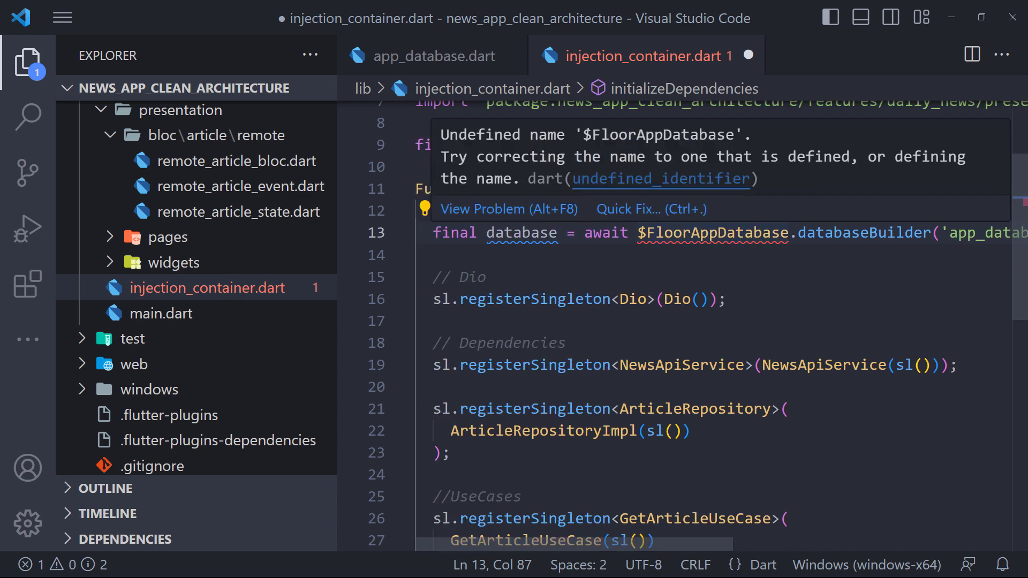
left_click(649, 208)
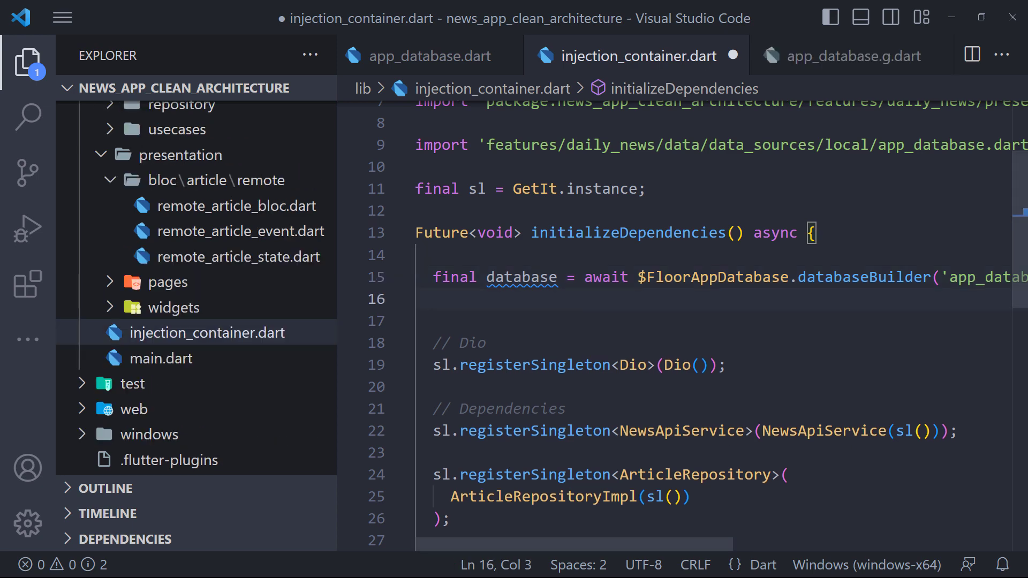
scroll("right", 3)
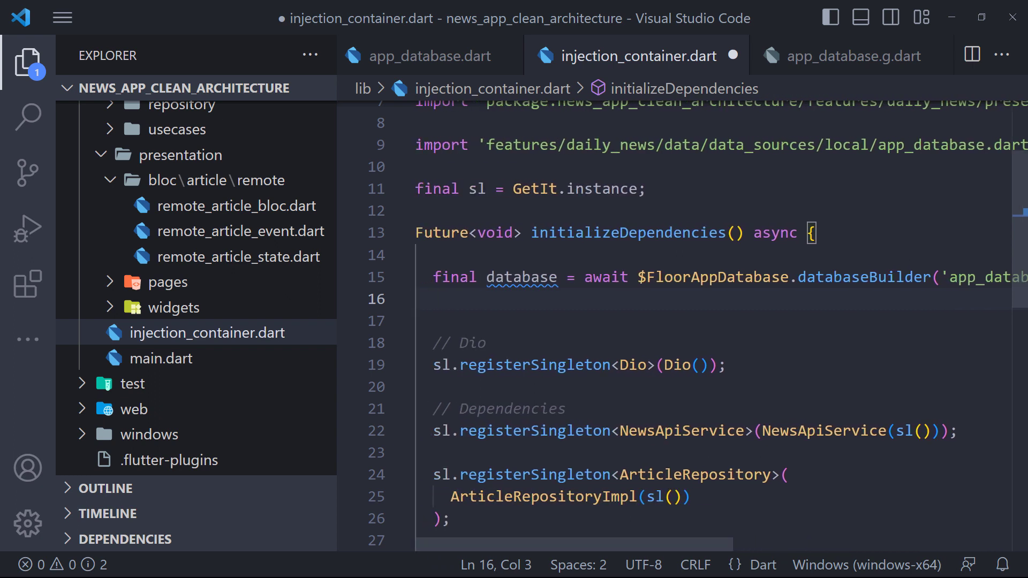
type("sl.registerSingleton<AppDatabase>(database);")
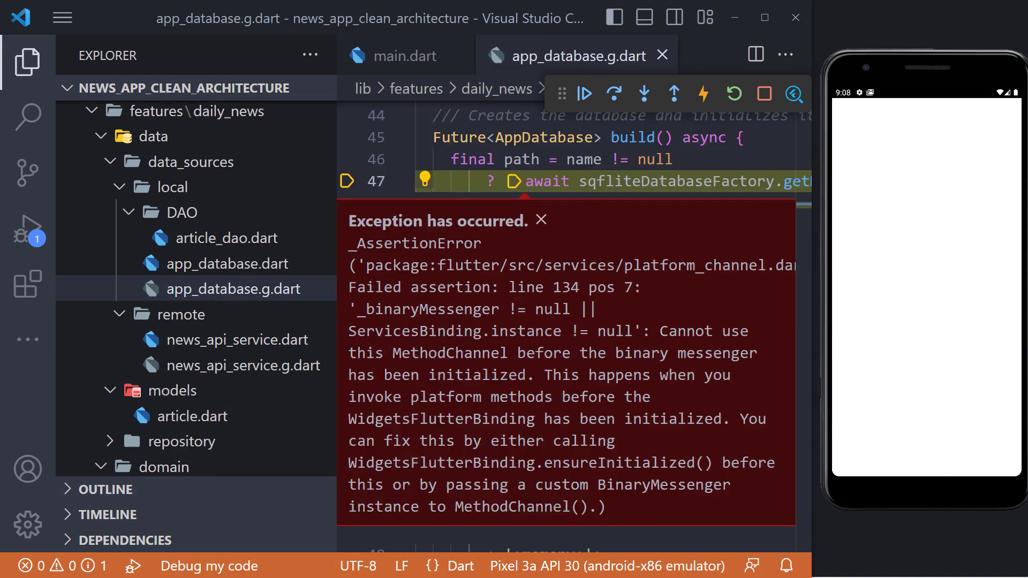
Step: Call WidgetsFlutterBinding.ensureInitialized() first in main.dart and hot restart the app
left_click(405, 55)
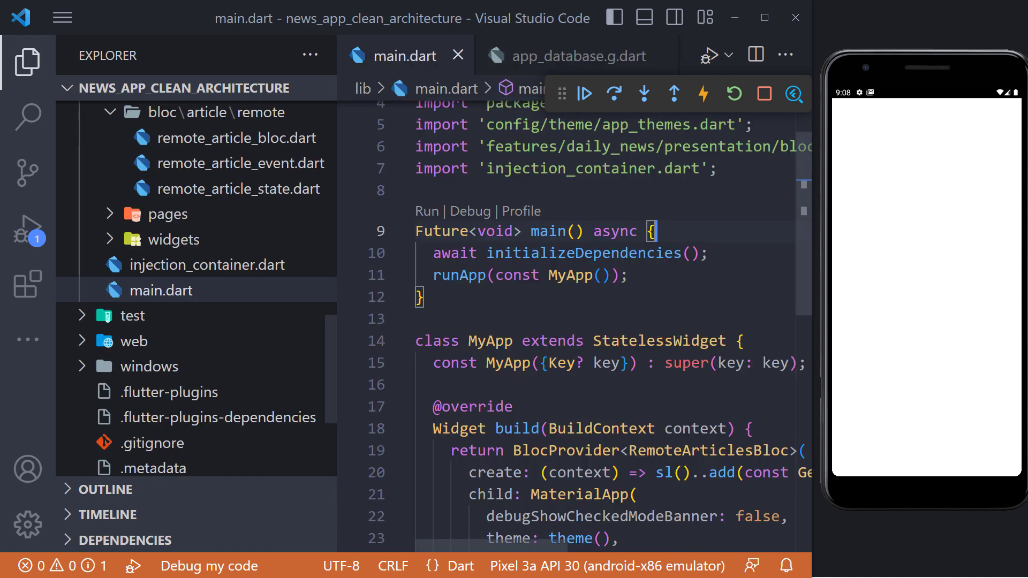
type("WidgetsFlutterBinding.ensureInitialized();")
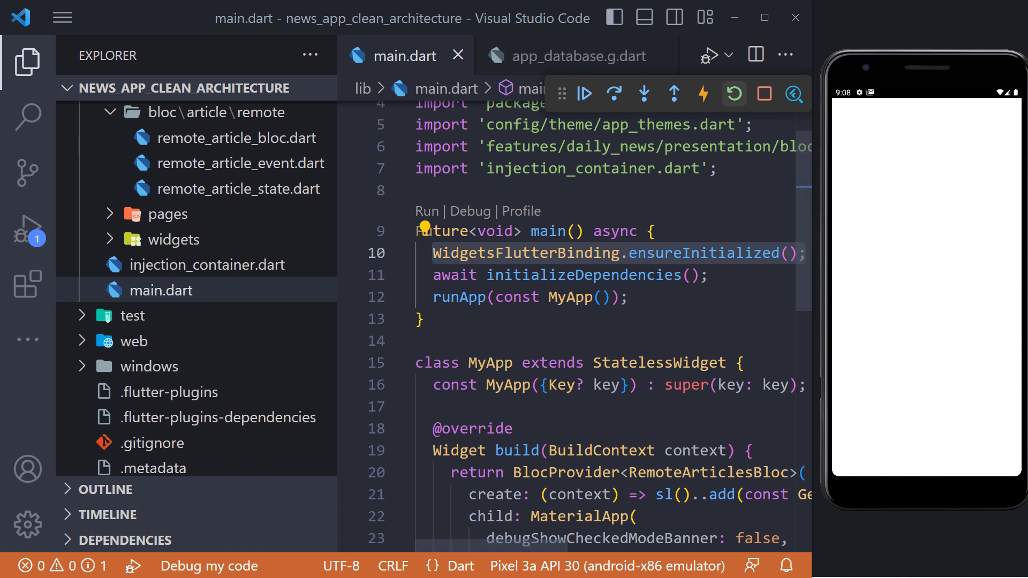
left_click(584, 93)
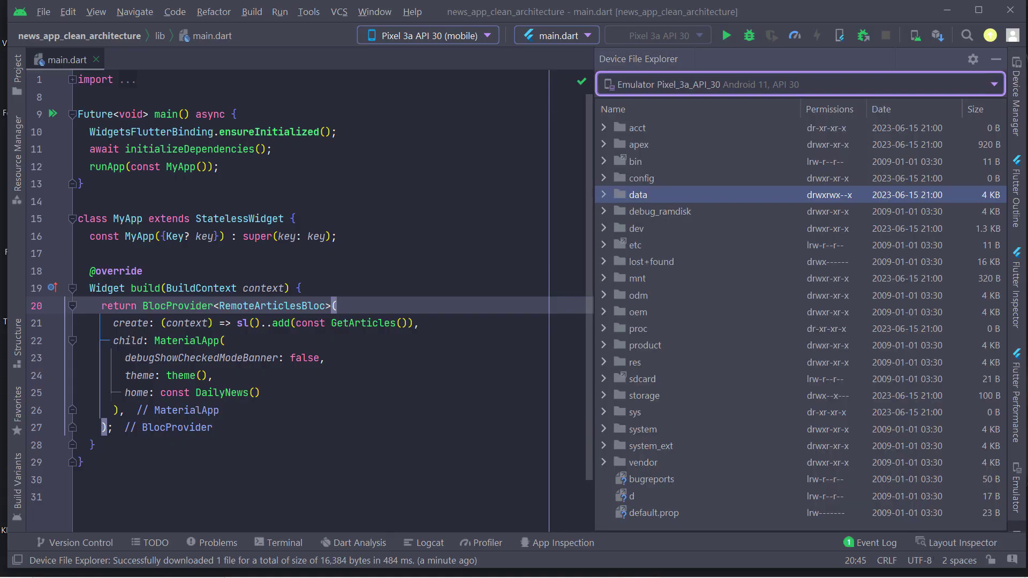
Step: Save the emulator's app_database.db from the news app's databases folder to the Desktop
left_click(603, 194)
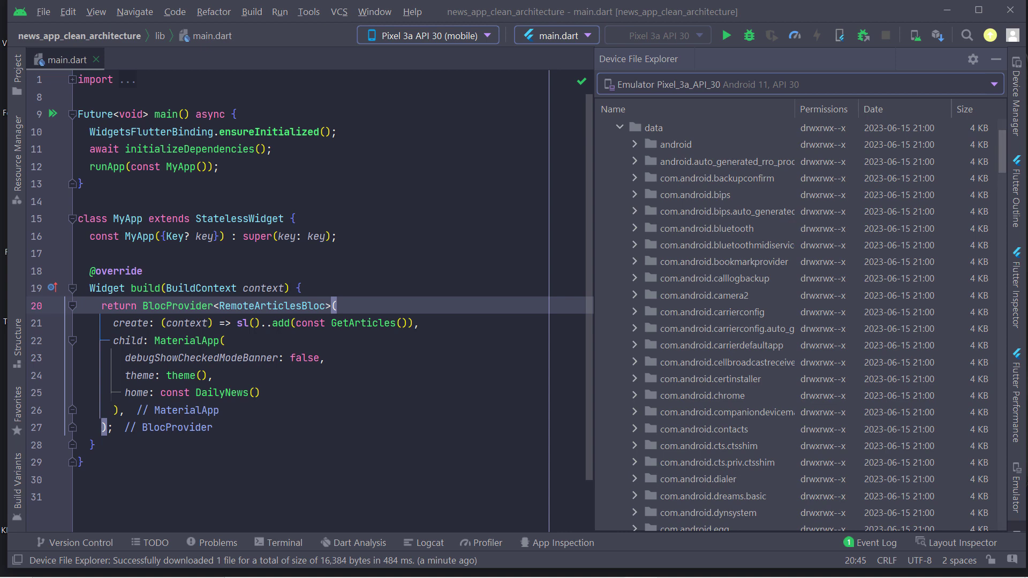
scroll("down", 3)
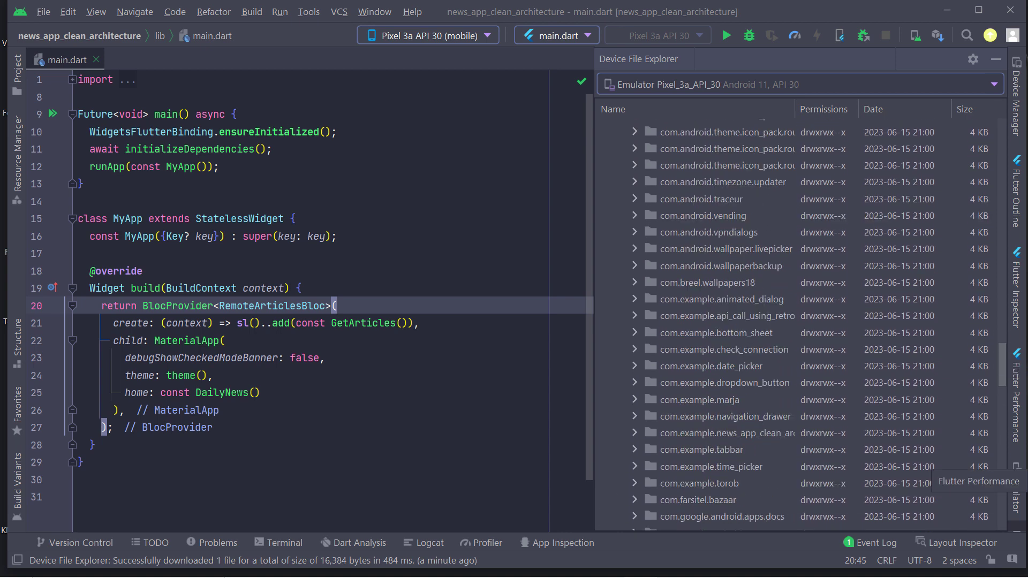
scroll("down", 3)
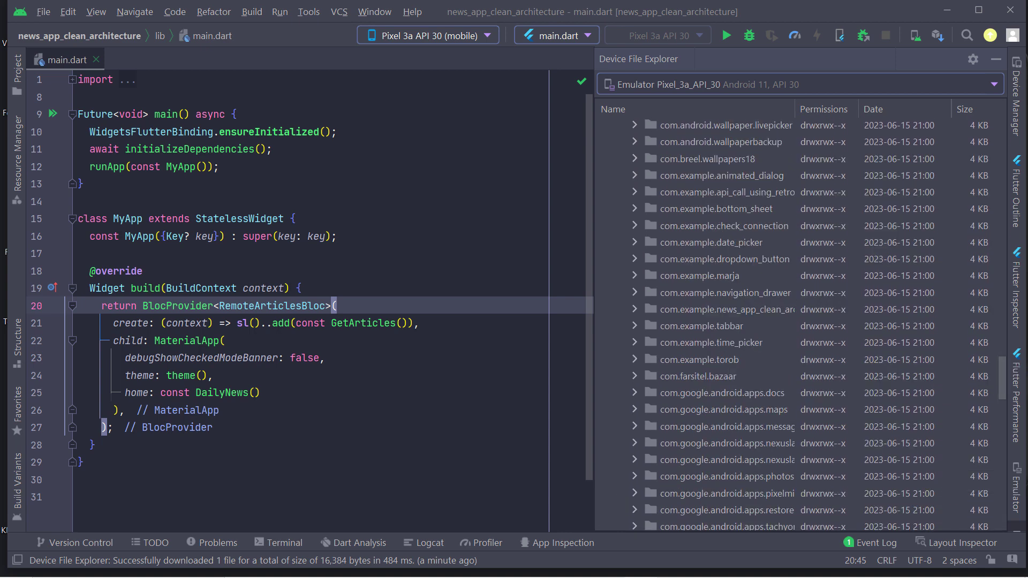
left_click(633, 309)
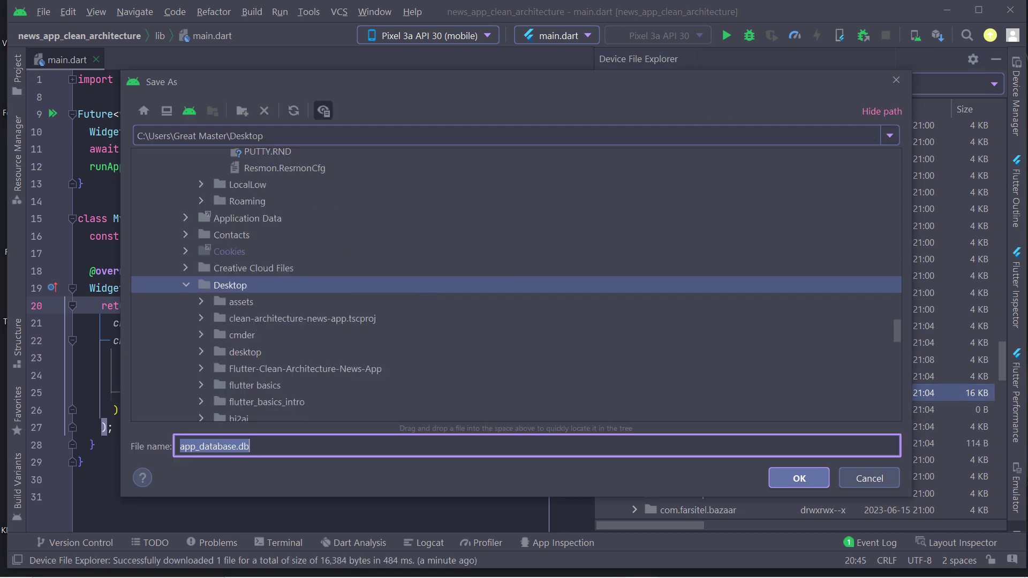
left_click(797, 477)
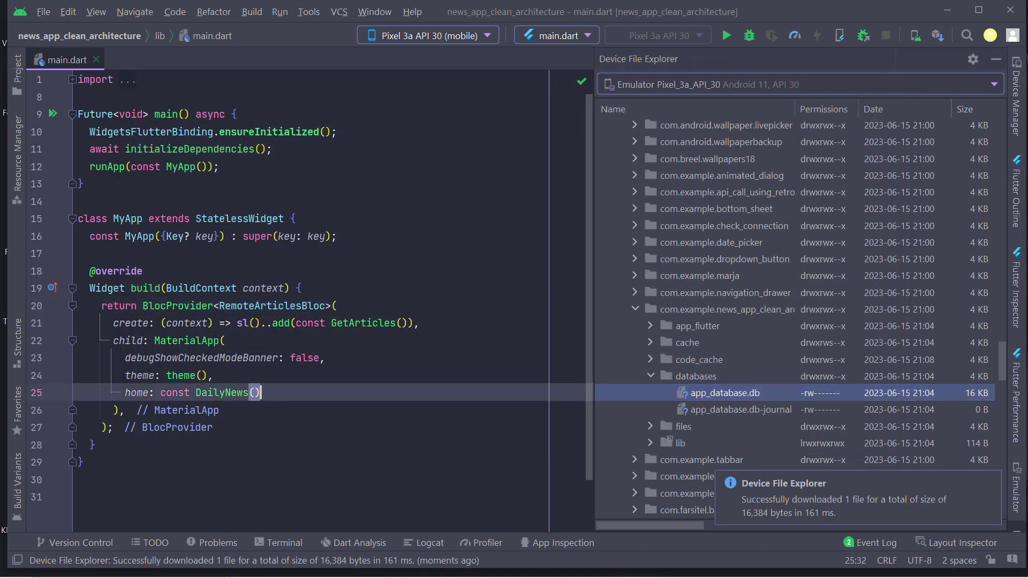
left_click(10, 21)
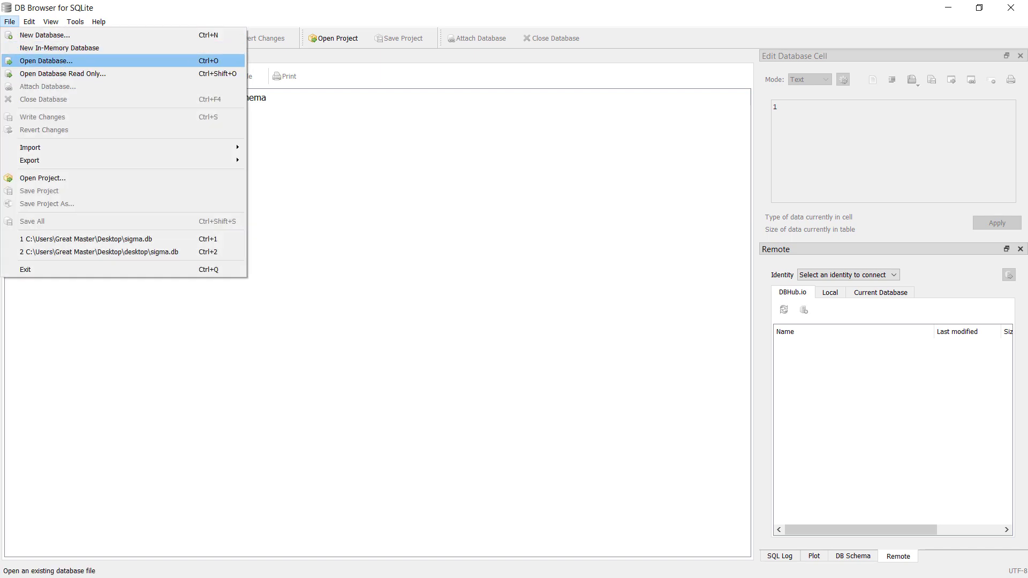
Step: Load app_database from the Desktop and browse the empty article table's eight columns
left_click(46, 60)
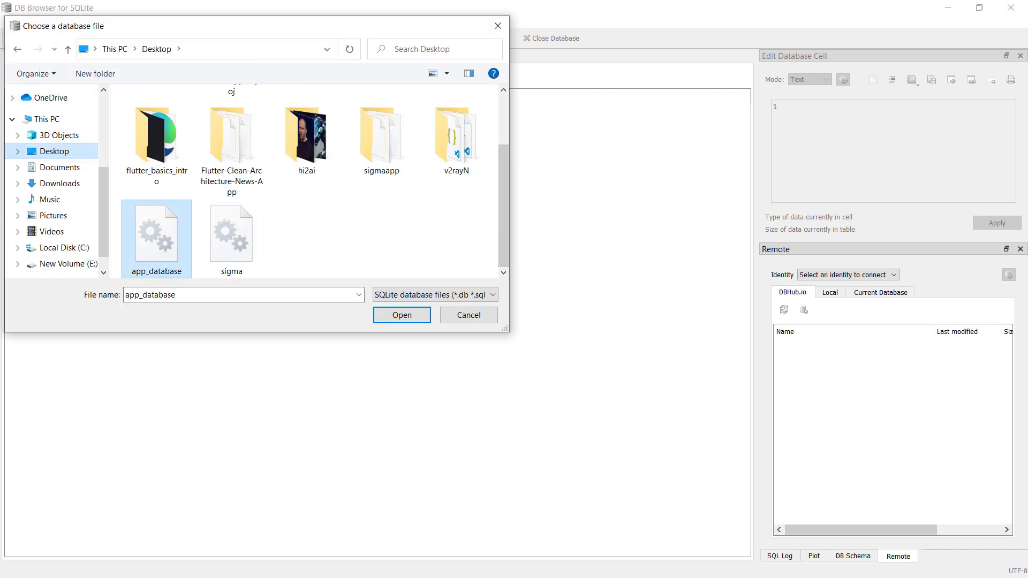
left_click(401, 315)
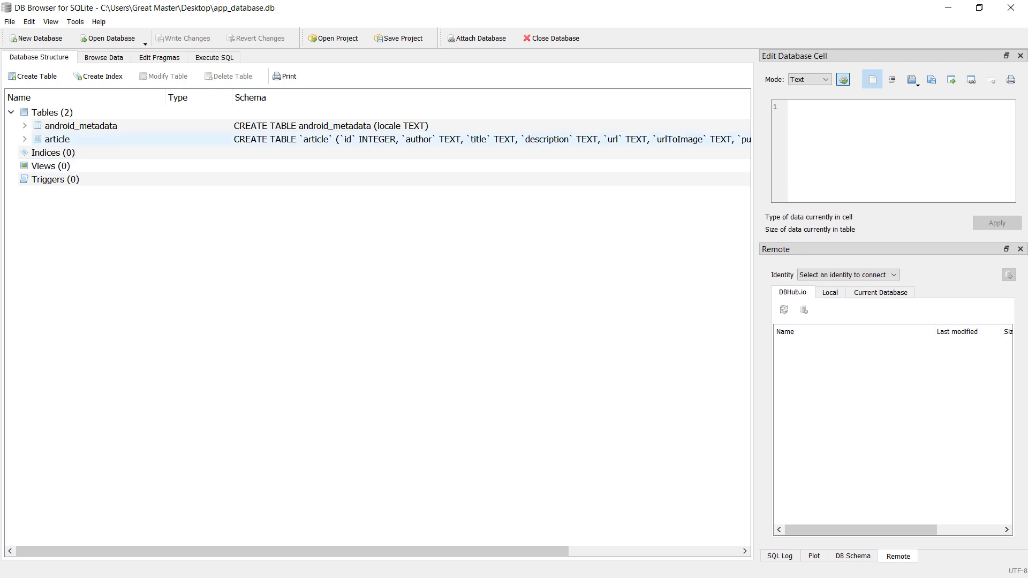
left_click(103, 57)
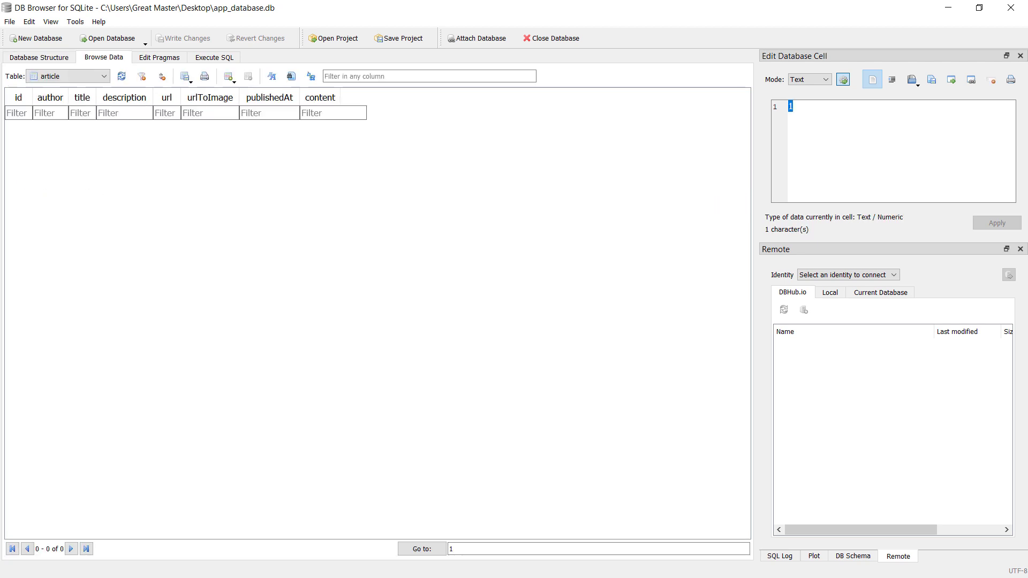